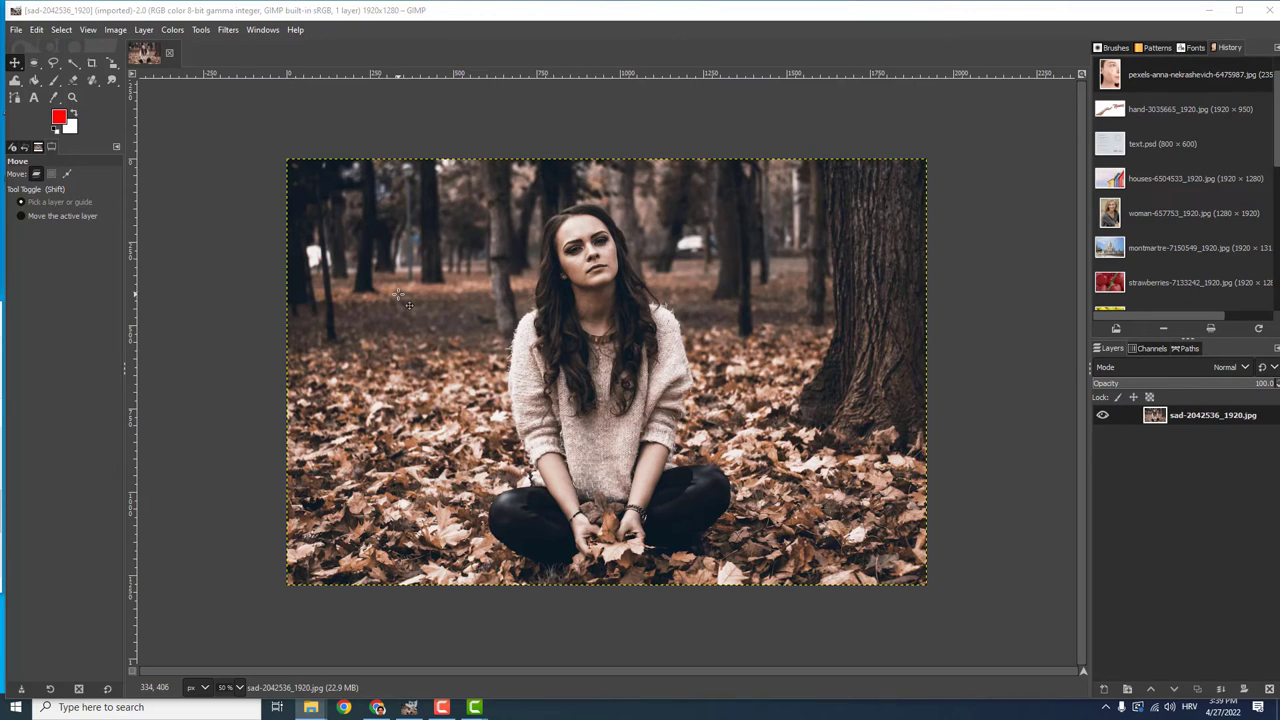
pyautogui.moveTo(442, 315)
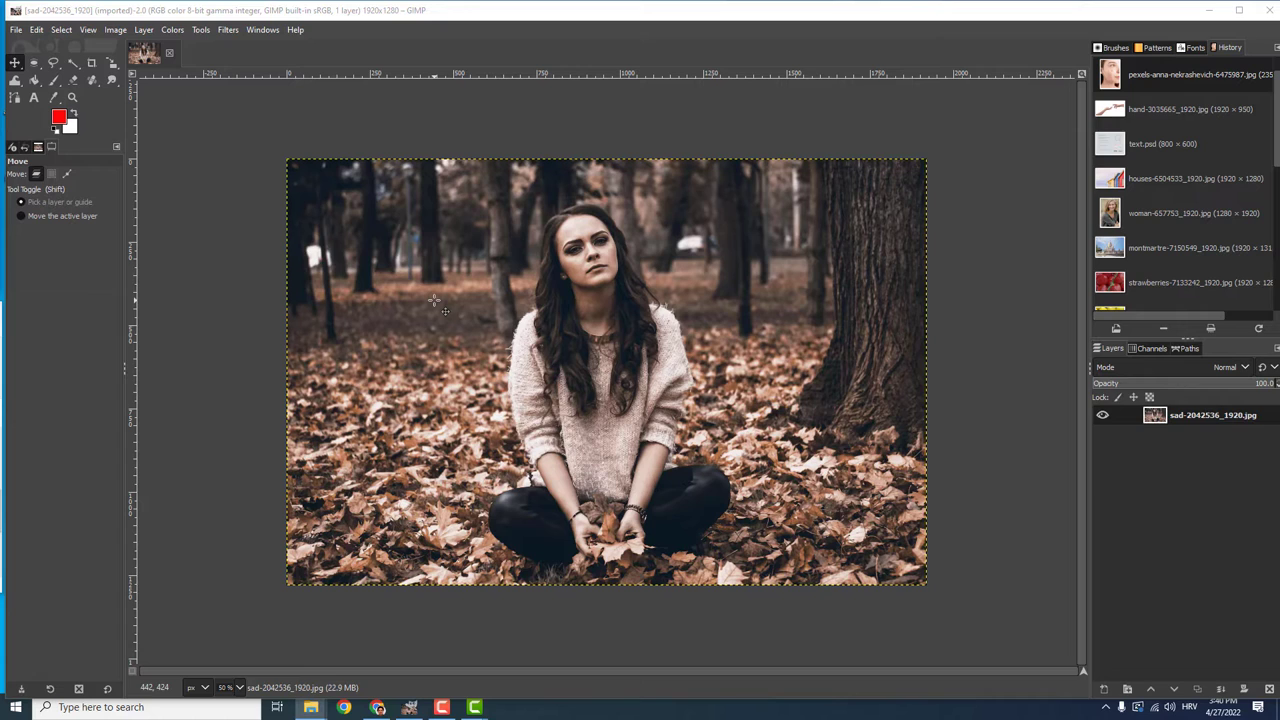
pyautogui.moveTo(497, 285)
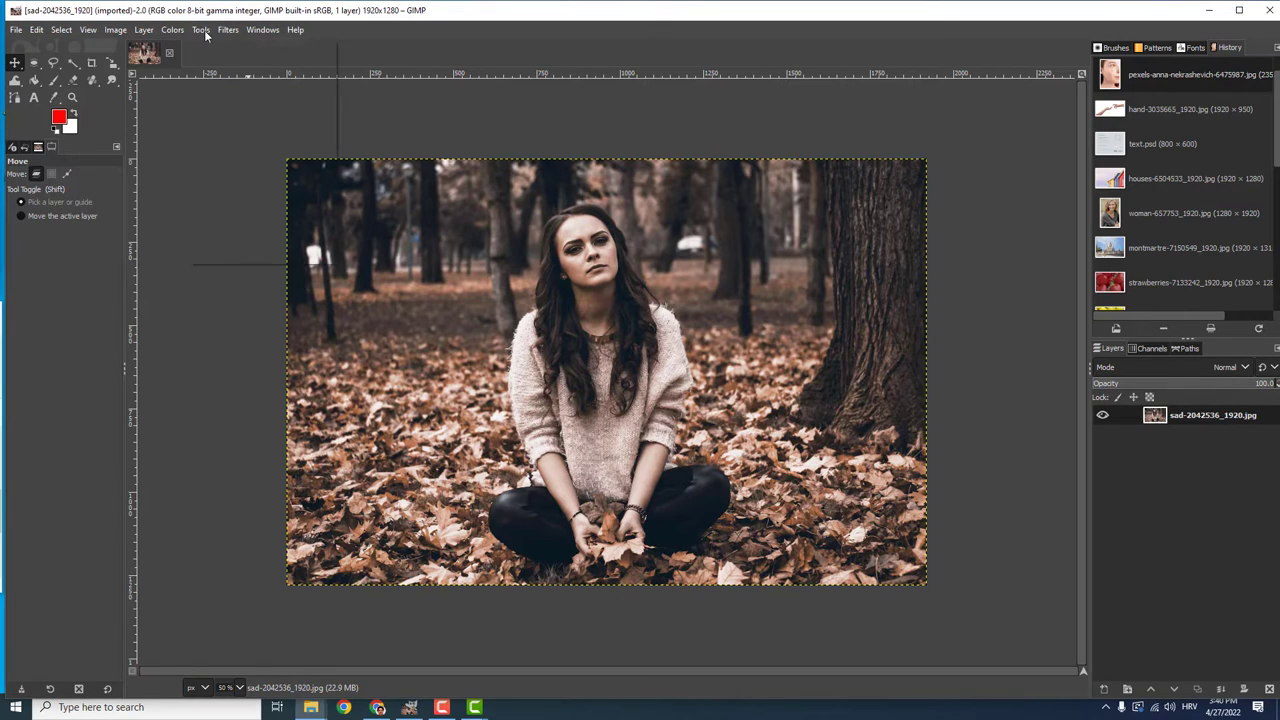
# - Select the Scale tool from Tools > Transform Tools
pyautogui.click(200, 29)
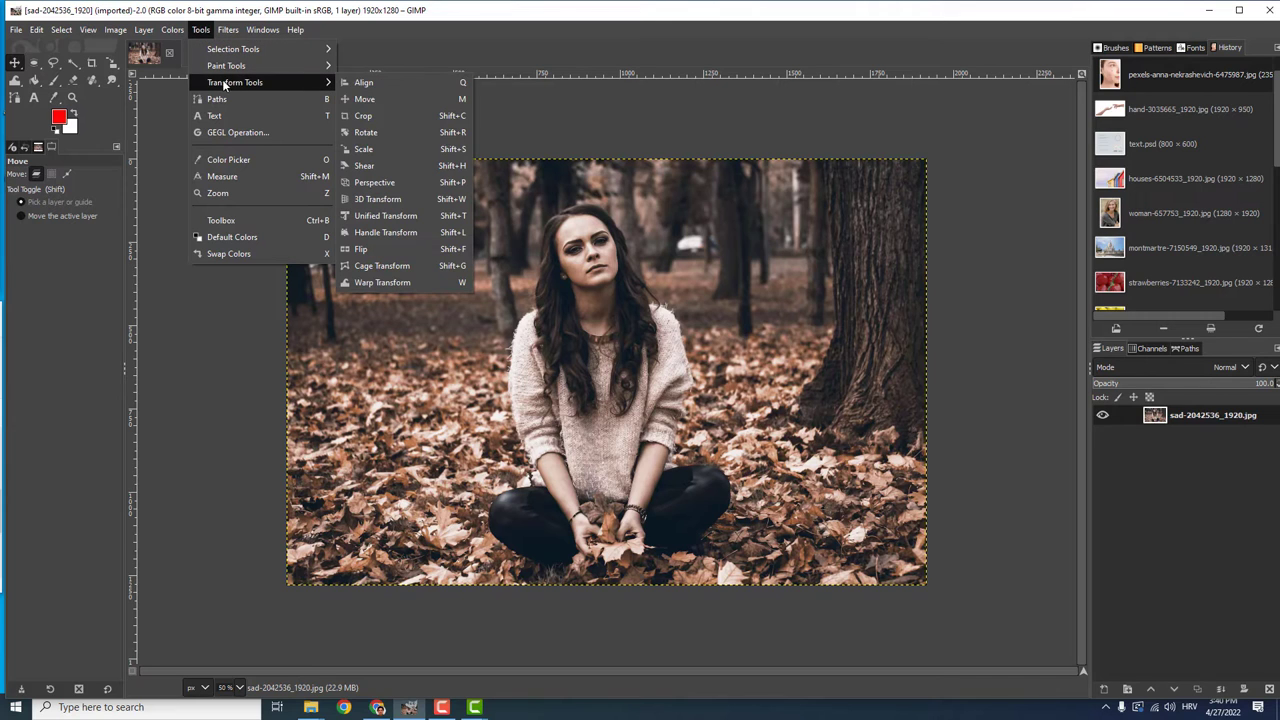
pyautogui.click(363, 149)
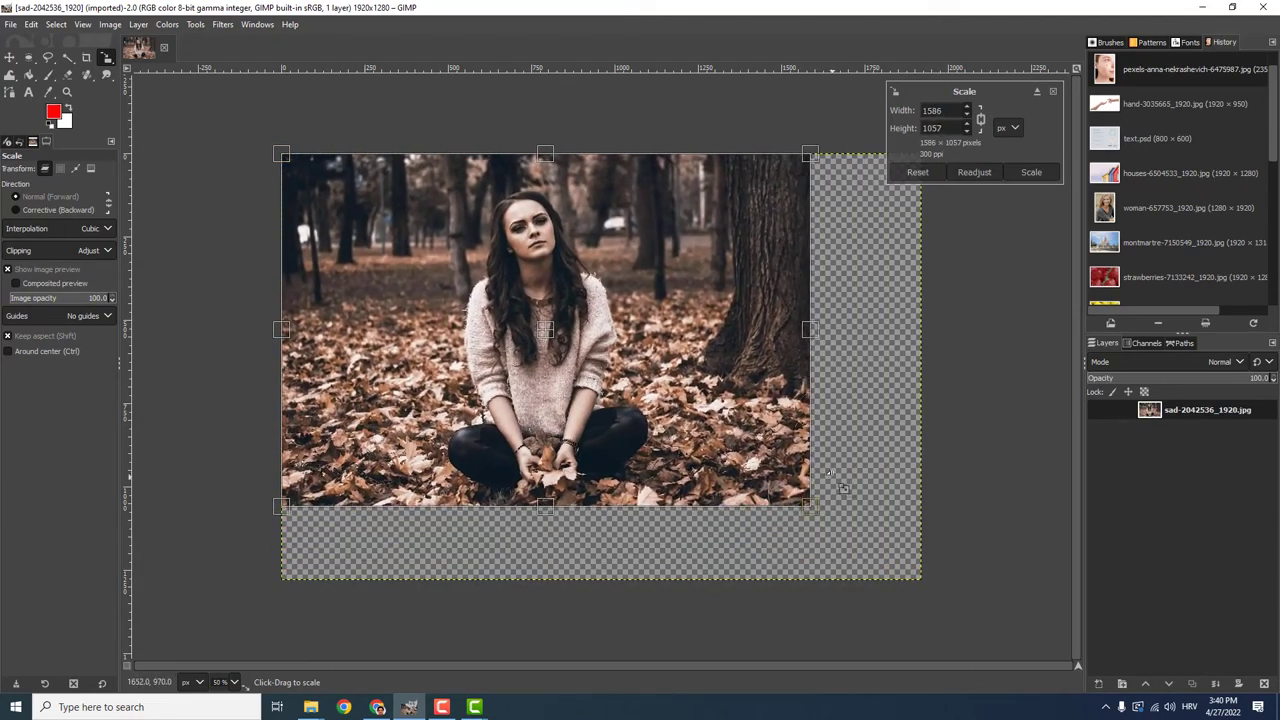
# - Drag the scale handle to shrink the photo to 1322 × 882 pixels
pyautogui.moveTo(843, 489); pyautogui.dragTo(708, 440)
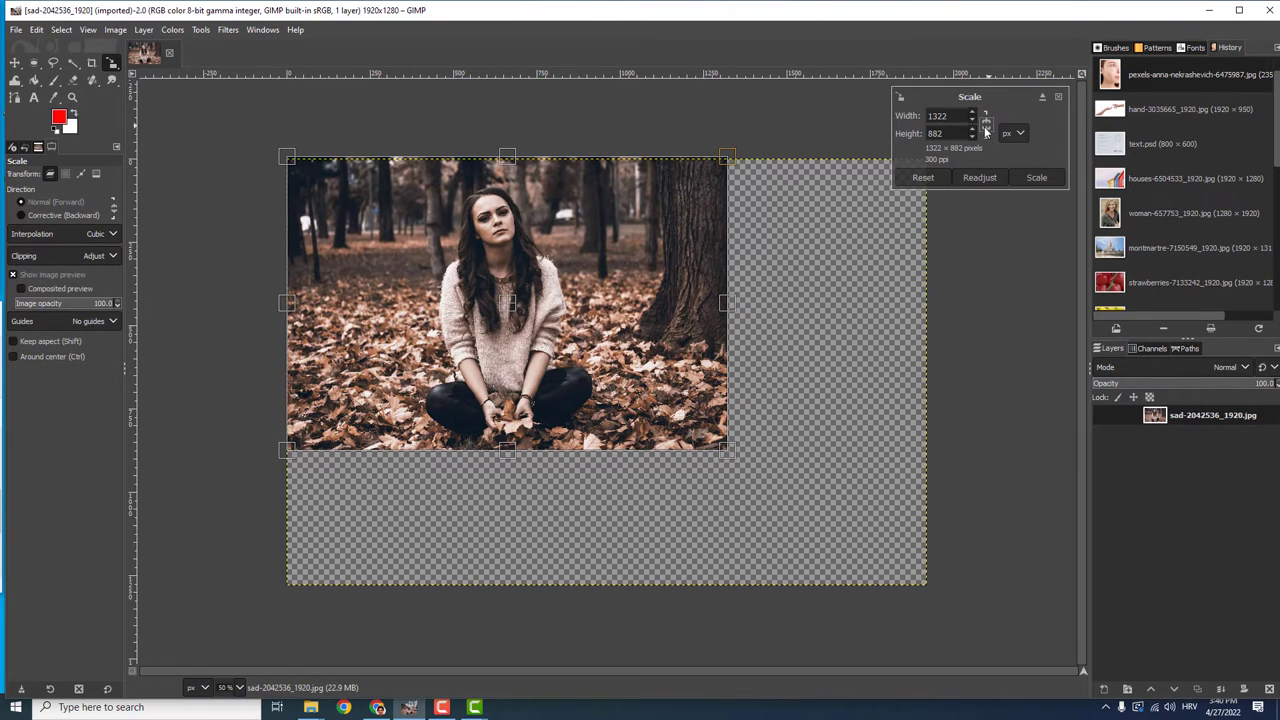
# - Drag the handle to stretch the photo non-proportionally to 1308 × 1188 pixels
pyautogui.moveTo(727, 303); pyautogui.dragTo(905, 303)
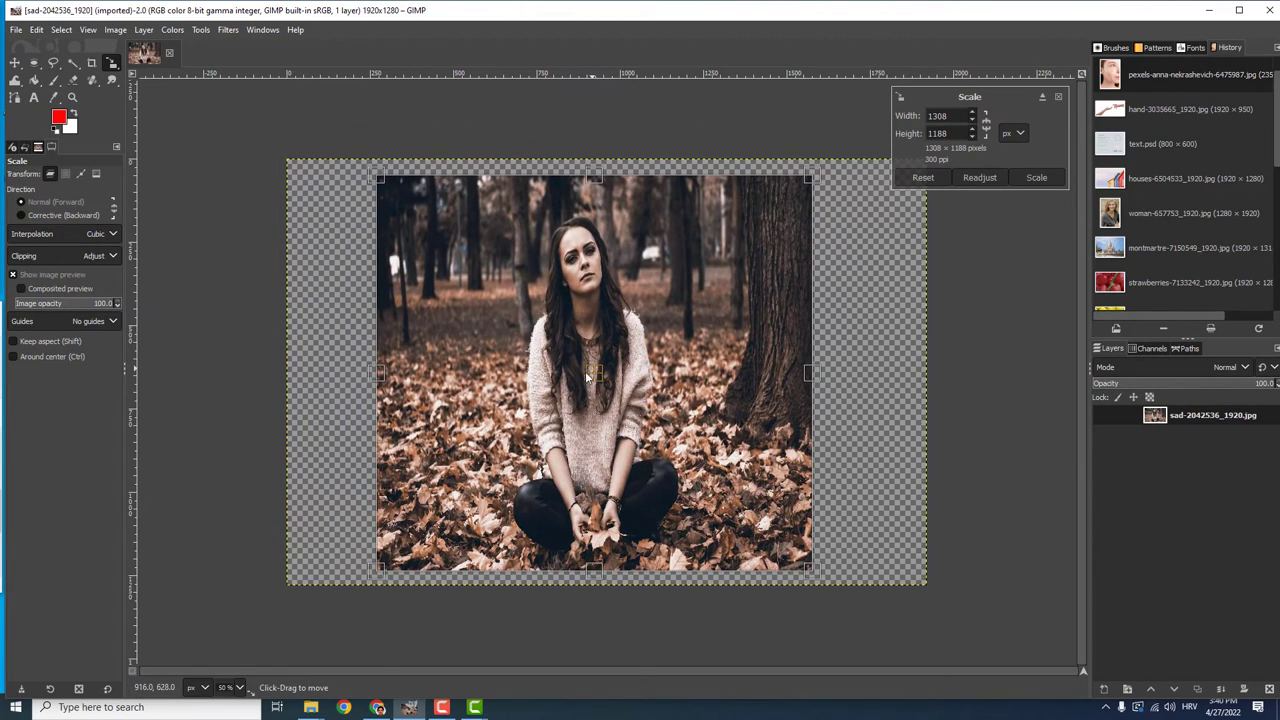
pyautogui.moveTo(613, 368)
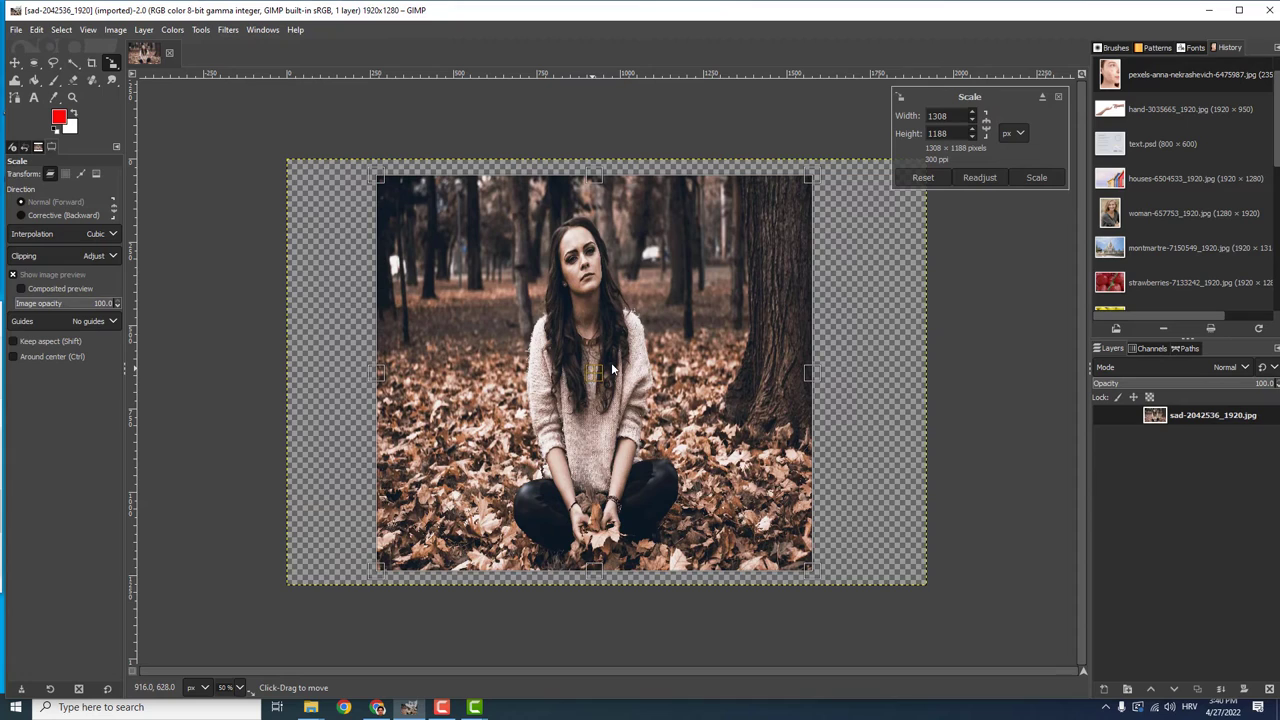
pyautogui.moveTo(575, 353)
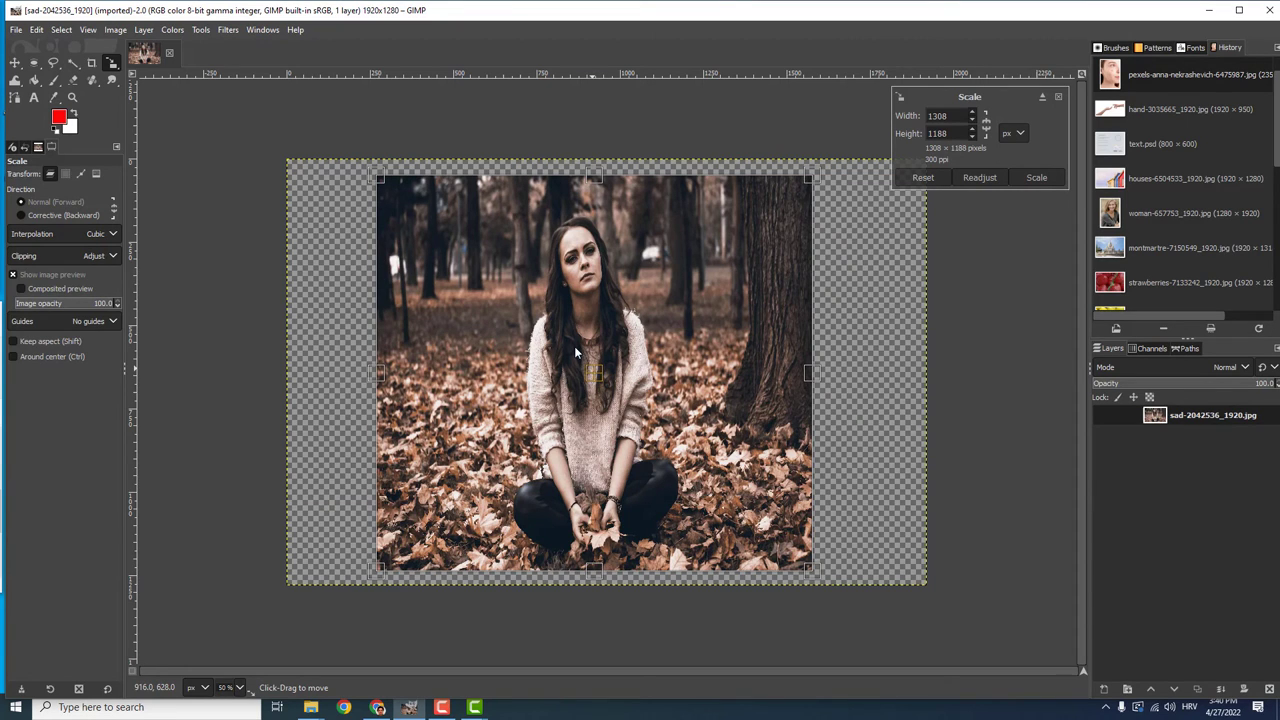